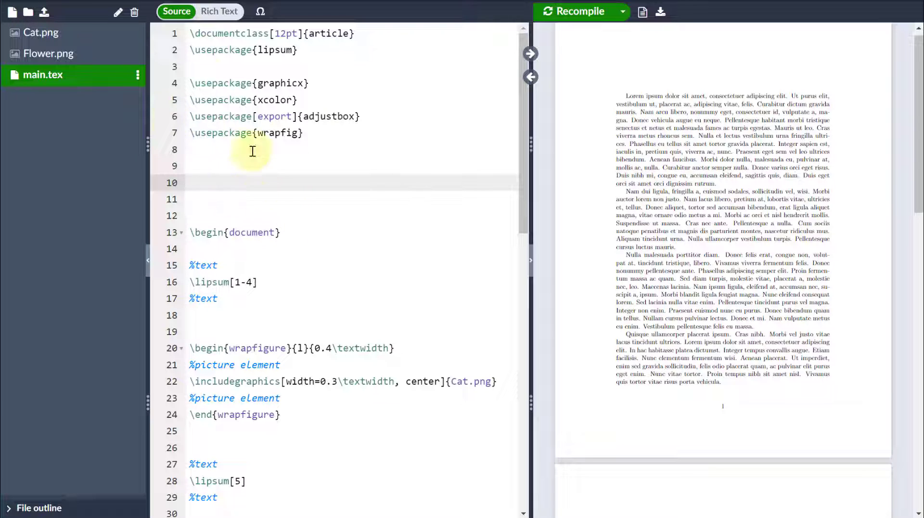
Load the draftwatermark package so a faint DRAFT watermark appears in the preview.
{"action": "type", "text": "\\usepackage{draftwatermark}"}
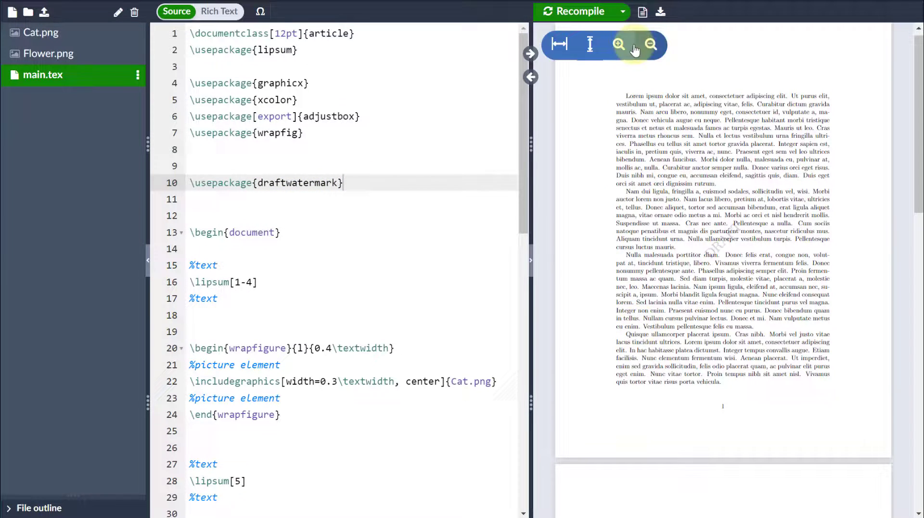
{"action": "left_click", "coordinate": [618, 44]}
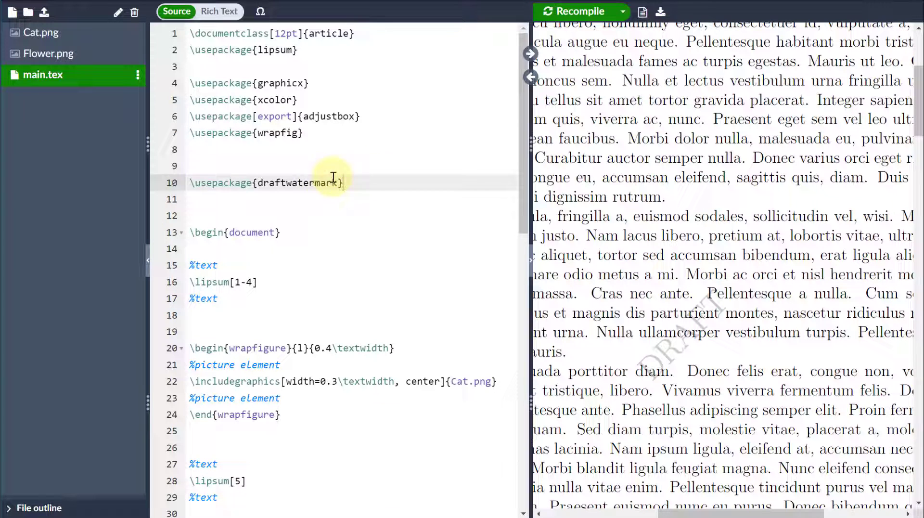
Add \SetWatermarkText{My Watermark} in the preamble to replace the DRAFT wording.
{"action": "key", "text": "Enter"}
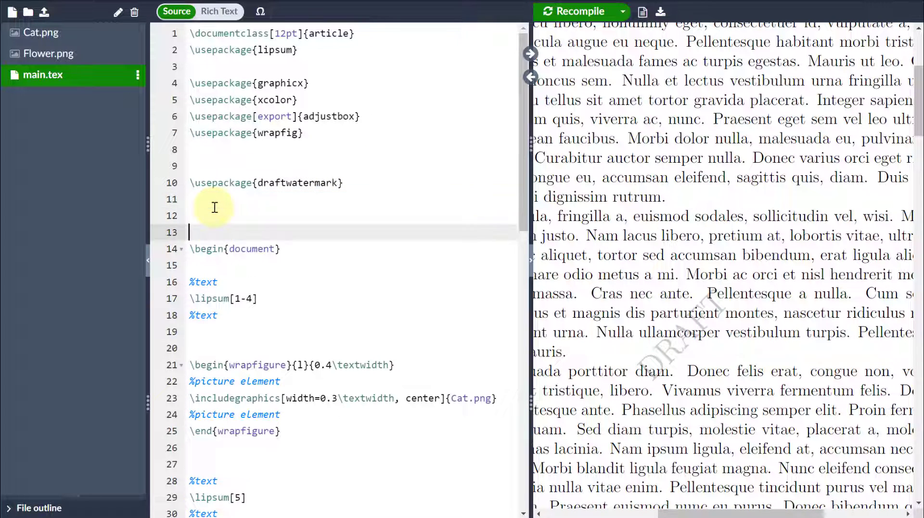
{"action": "key", "text": "Enter"}
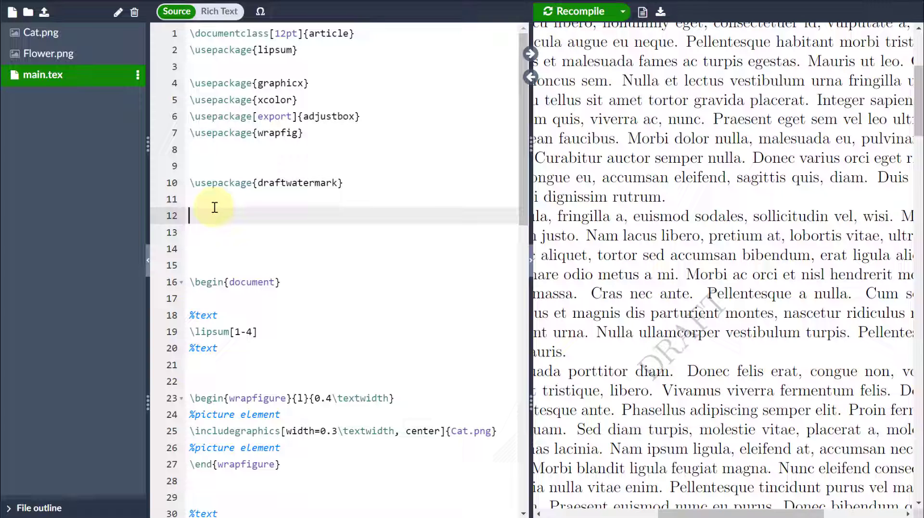
{"action": "type", "text": "\\SetWatermarkText{My Watermark}"}
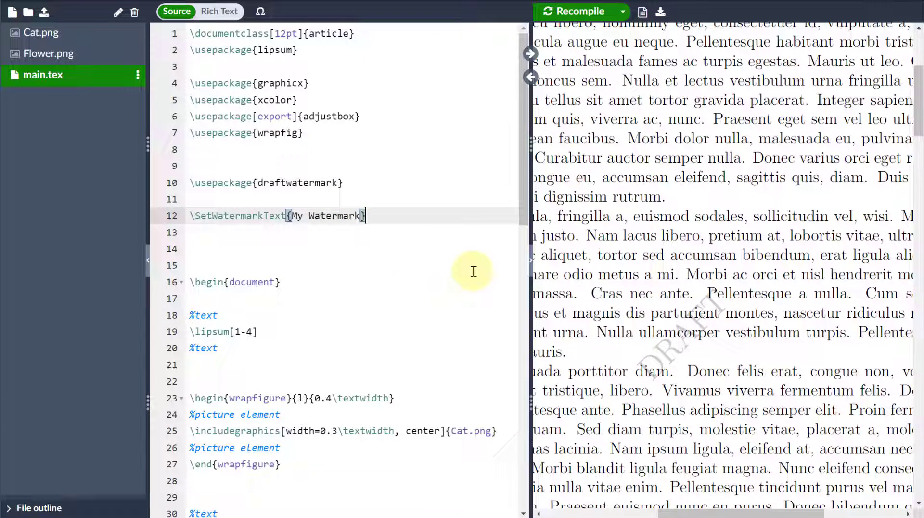
{"action": "mouse_move", "coordinate": [605, 468]}
{"action": "type", "text": "\\SetWatermarkScale{4}"}
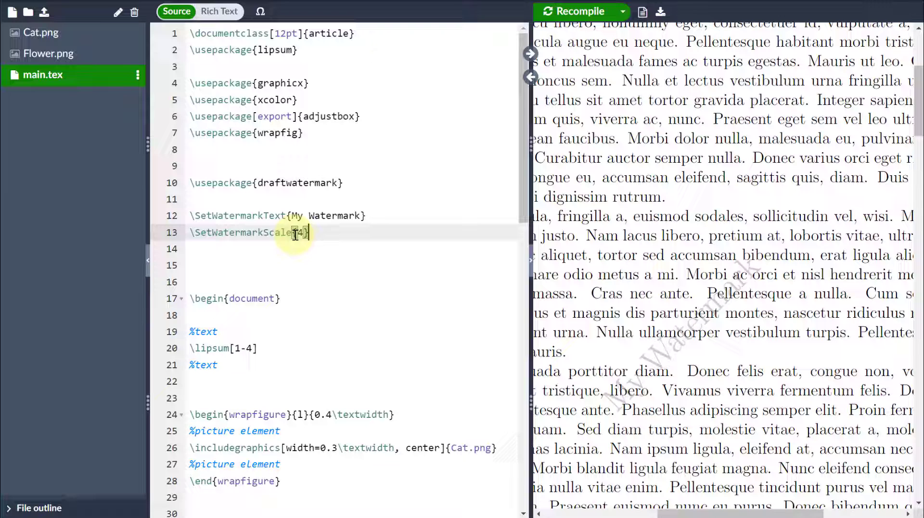
Add \SetWatermarkAngle{30} below the scale line, viewing the whole page in the preview.
{"action": "left_click", "coordinate": [574, 11]}
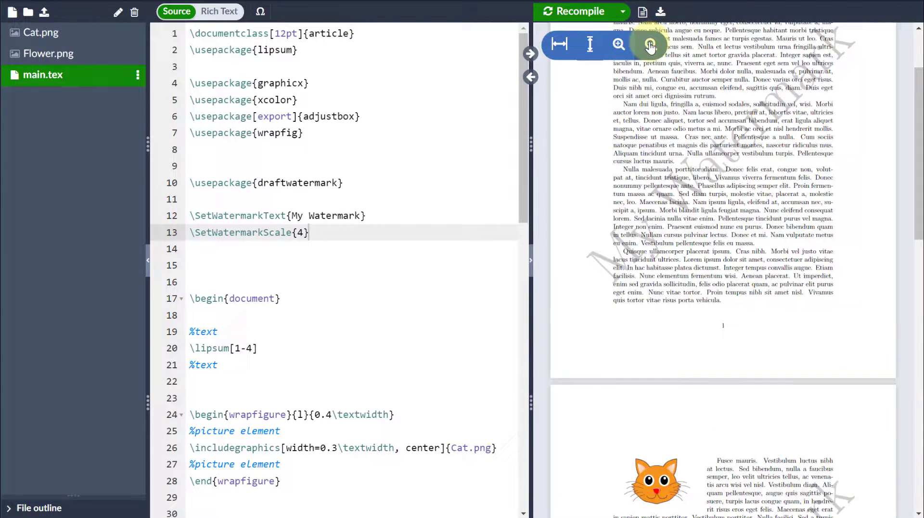
{"action": "left_click", "coordinate": [649, 45]}
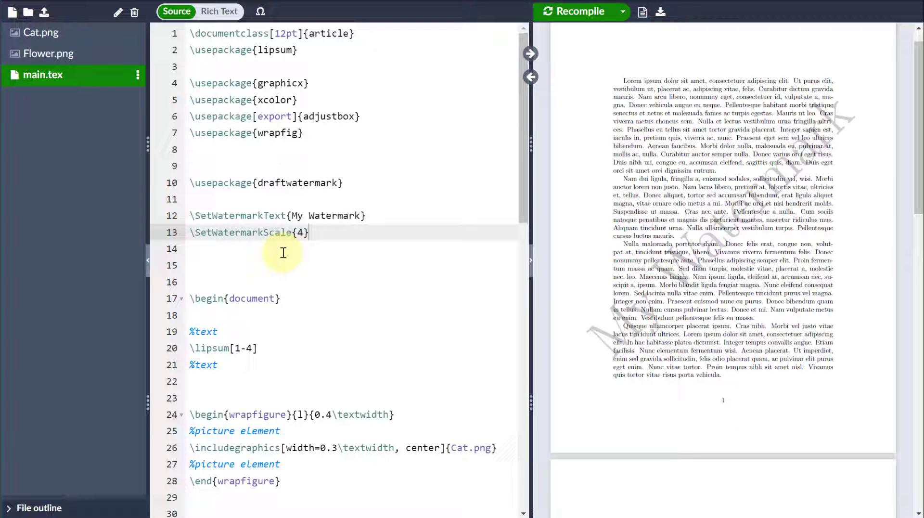
{"action": "type", "text": "\\SetWatermarkAngle{30}"}
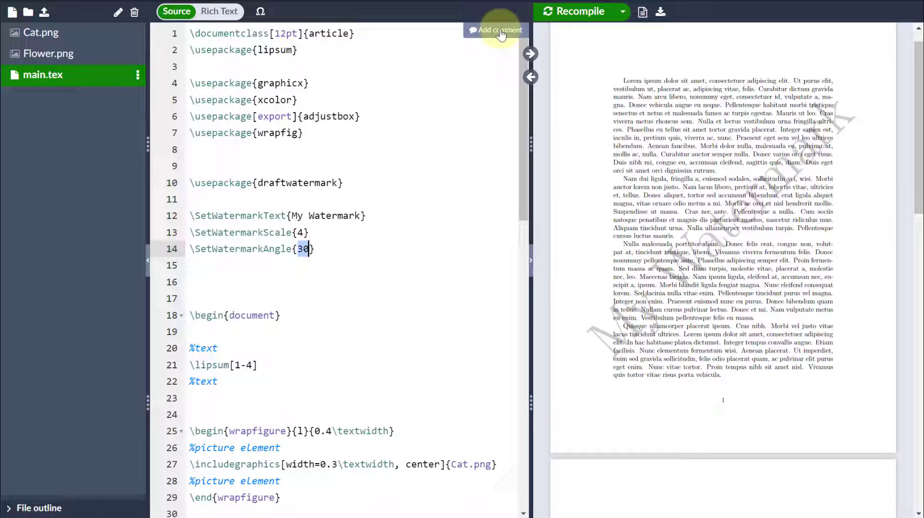
Tint the watermark red!50!white, recompile, and begin \SetWatermarkHorCenter{0.25\paperwidth}.
{"action": "left_click", "coordinate": [575, 11]}
{"action": "type", "text": "\\SetWatermarkColor{red}"}
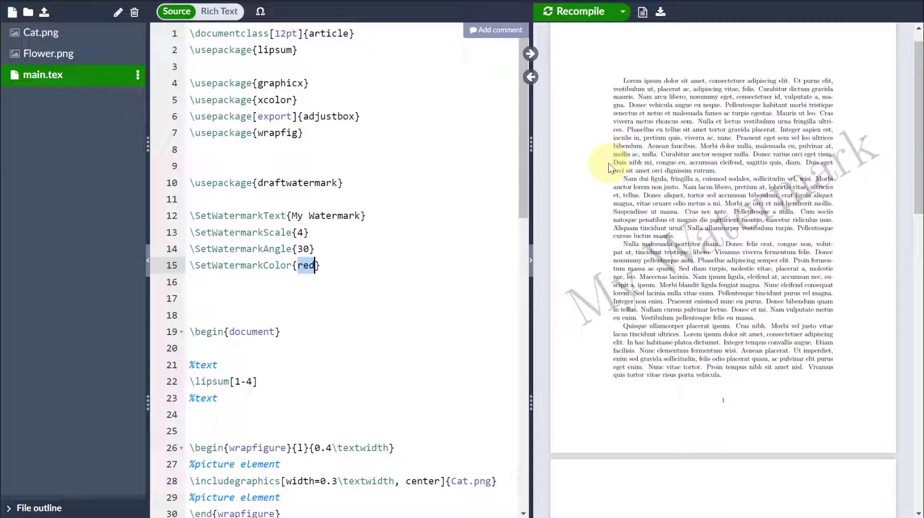
{"action": "left_click", "coordinate": [573, 12]}
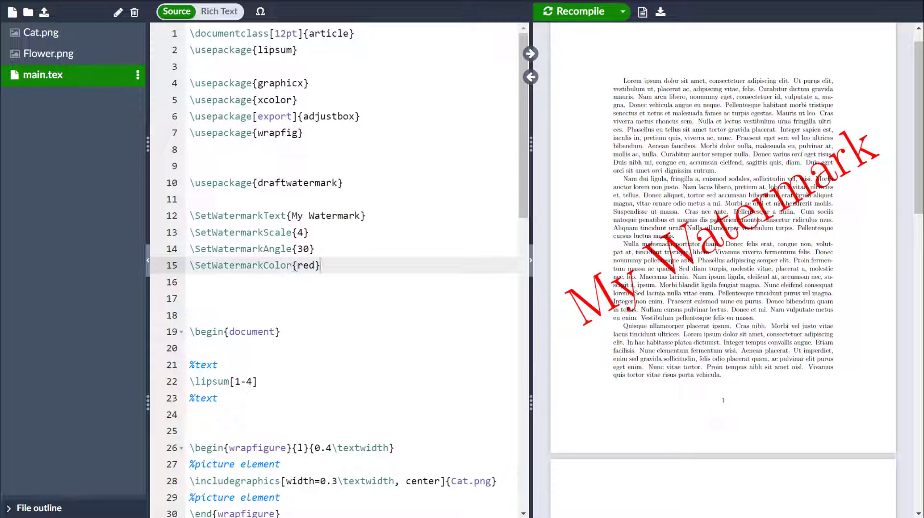
{"action": "type", "text": "!50!white"}
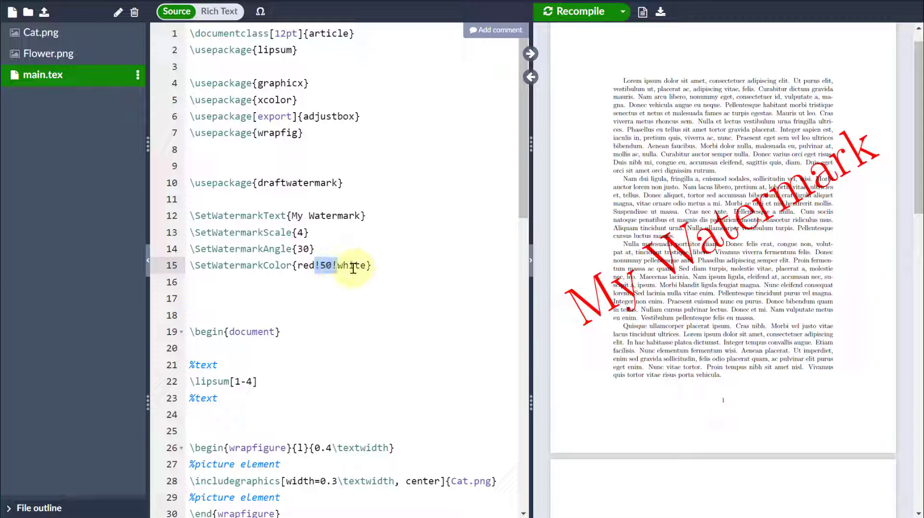
{"action": "left_click", "coordinate": [575, 12]}
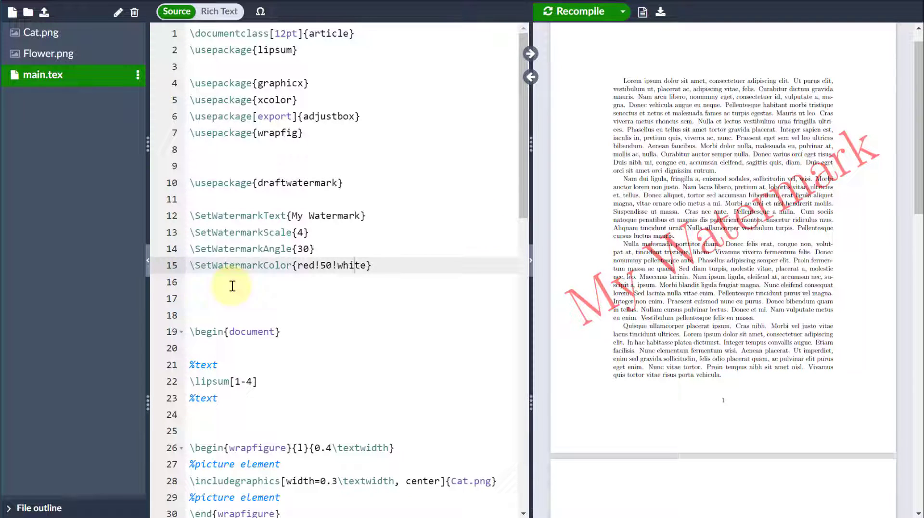
{"action": "type", "text": "\\SetWatermarkHorCenter{0.25\\paperwidth}"}
{"action": "type", "text": "\\SetWatermarkVerCenter{0.3\\paperheight}"}
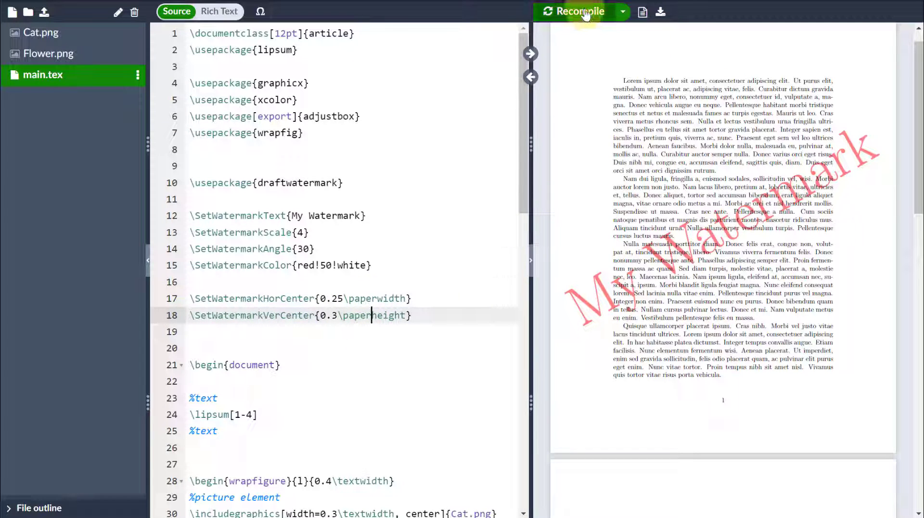
Recompile to show the watermark centred at 0.25 paper width and 0.3 paper height.
{"action": "left_click", "coordinate": [579, 12]}
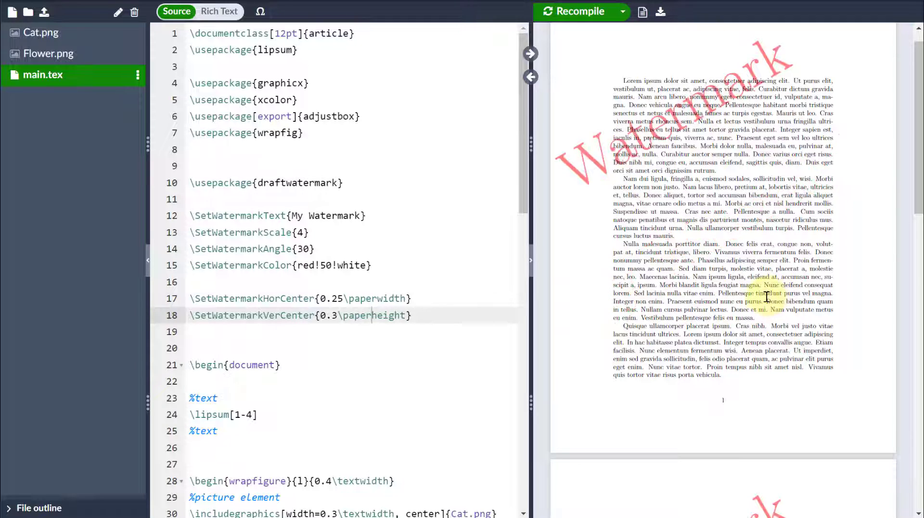
{"action": "scroll", "scroll_direction": "down", "scroll_amount": 3}
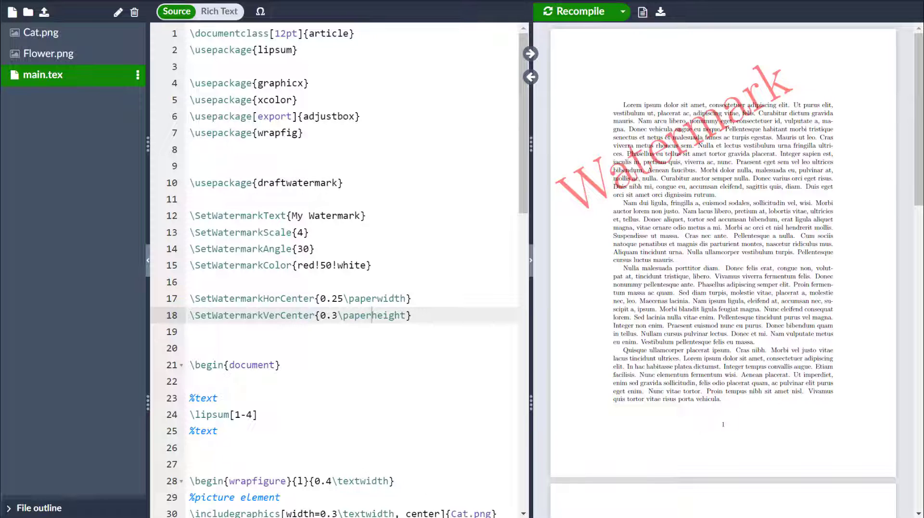
Add the [firstpageonly] option to draftwatermark and confirm page two is unmarked.
{"action": "left_click", "coordinate": [252, 183]}
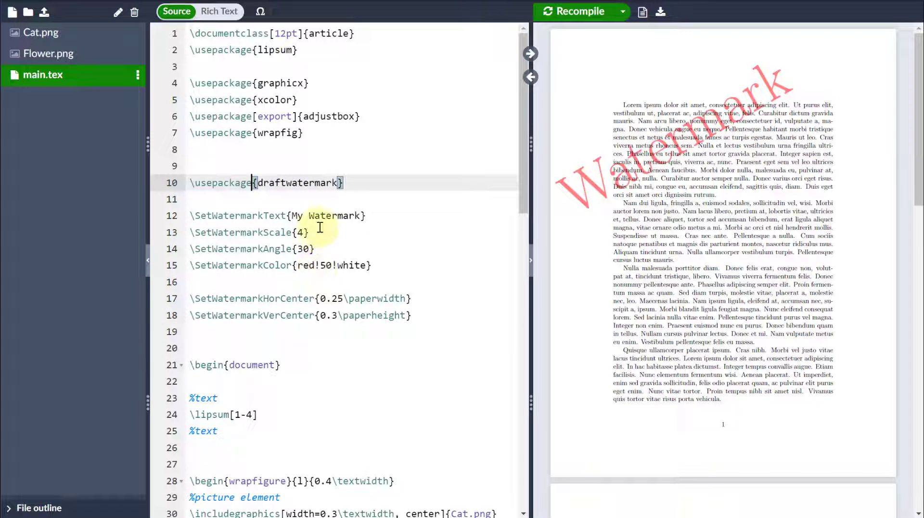
{"action": "type", "text": "[firstpageonly]"}
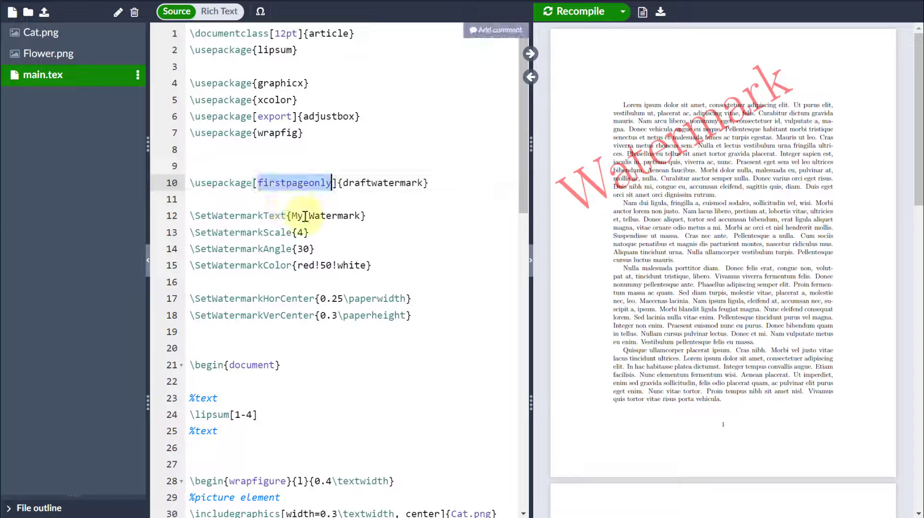
{"action": "left_click", "coordinate": [574, 12]}
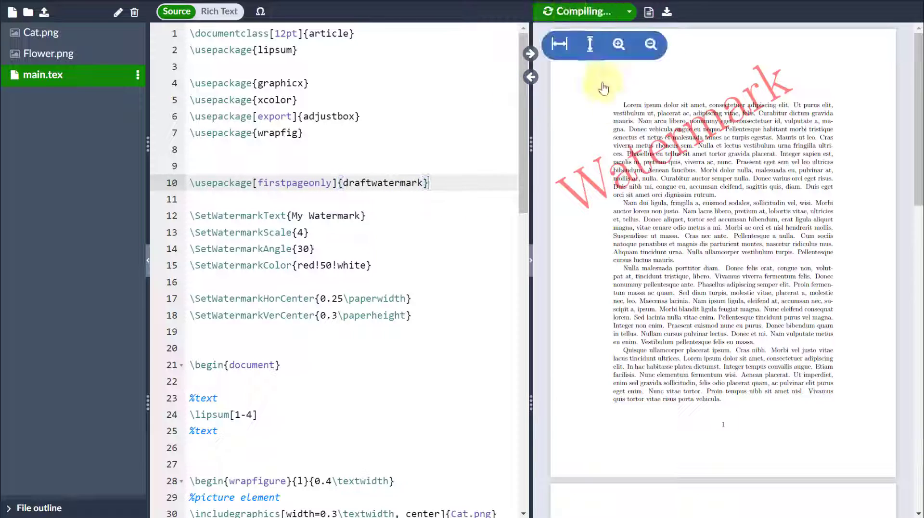
{"action": "scroll", "scroll_direction": "down", "scroll_amount": 3}
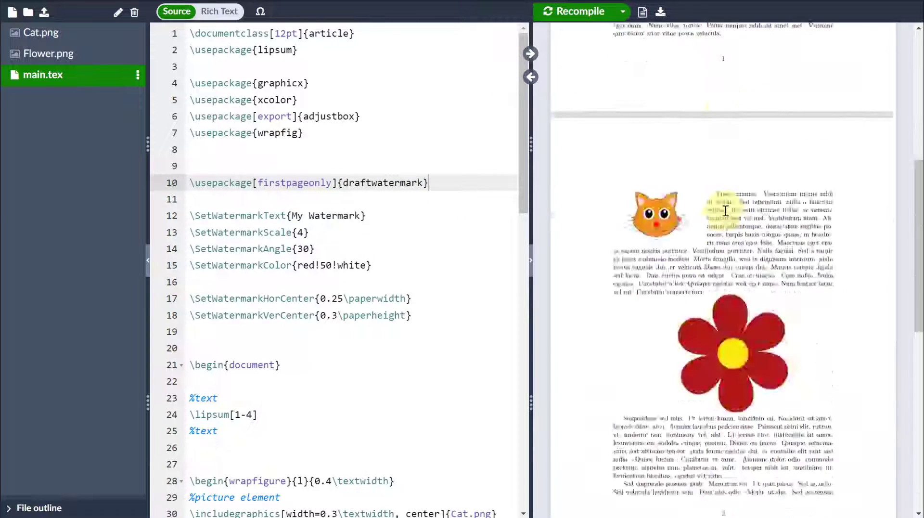